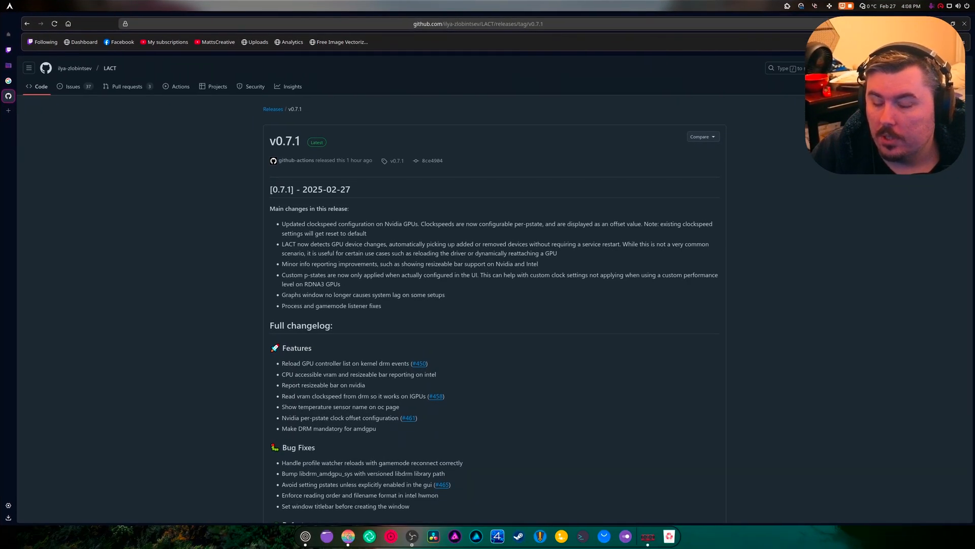
Step: Scroll the v0.7.1 release page through Performance, Miscellaneous Tasks and Pkg sections to the Assets list
scroll(down, 3)
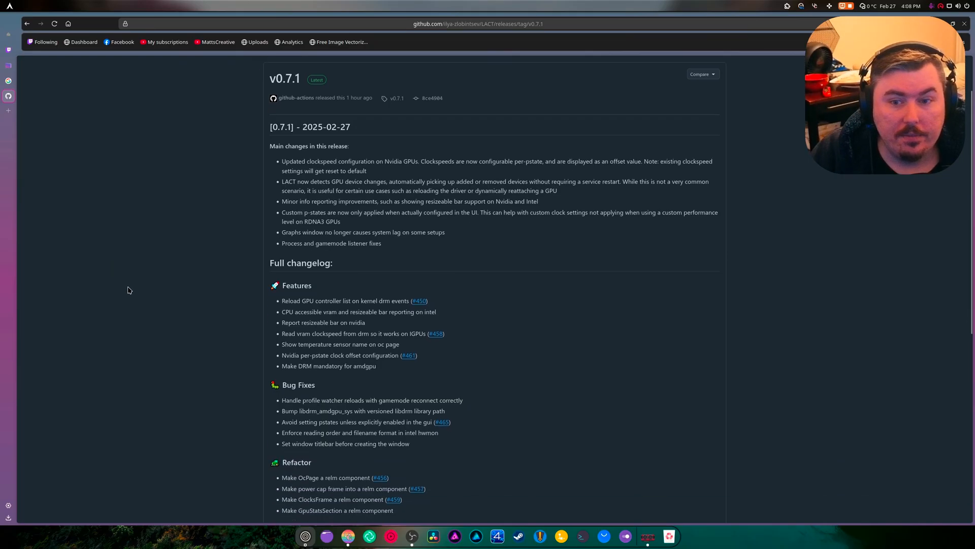
scroll(down, 3)
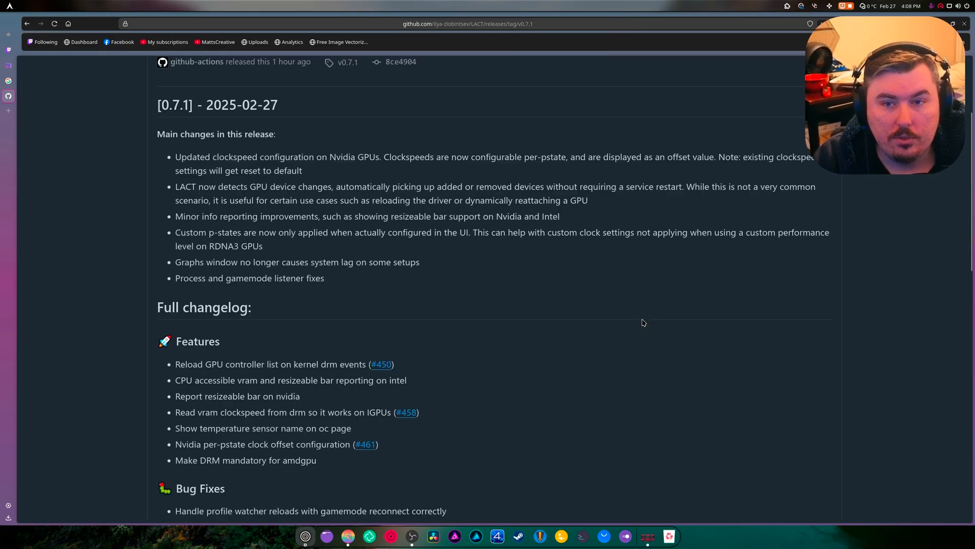
scroll(up, 3)
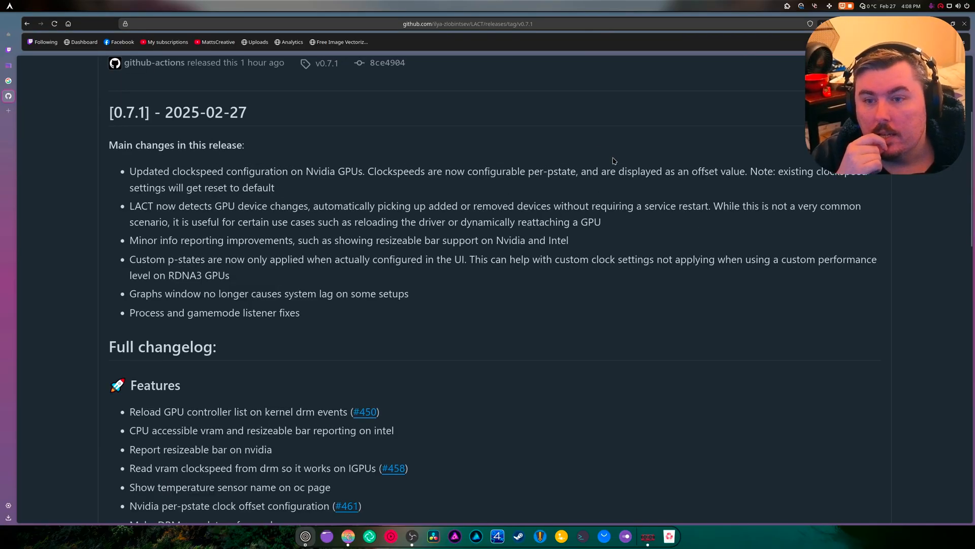
mouse_move(376, 209)
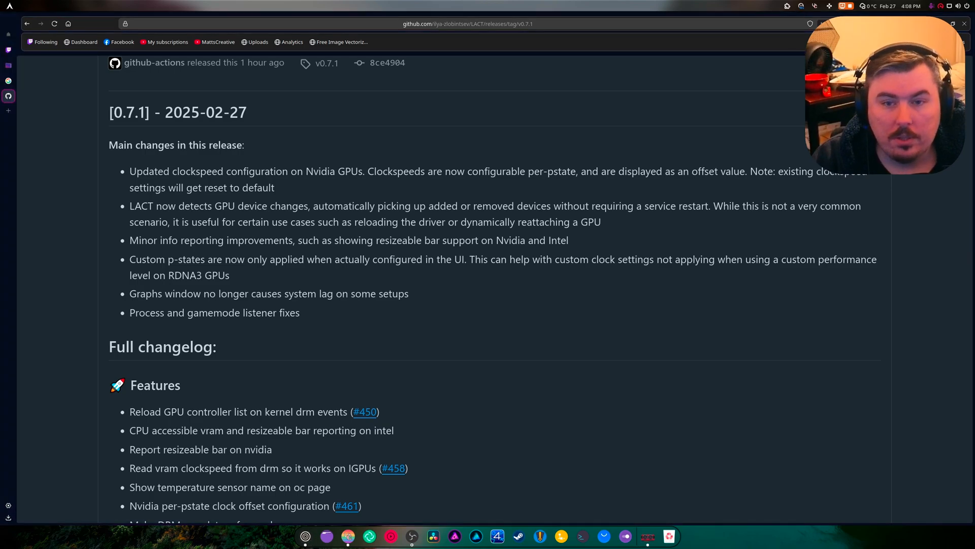
mouse_move(662, 324)
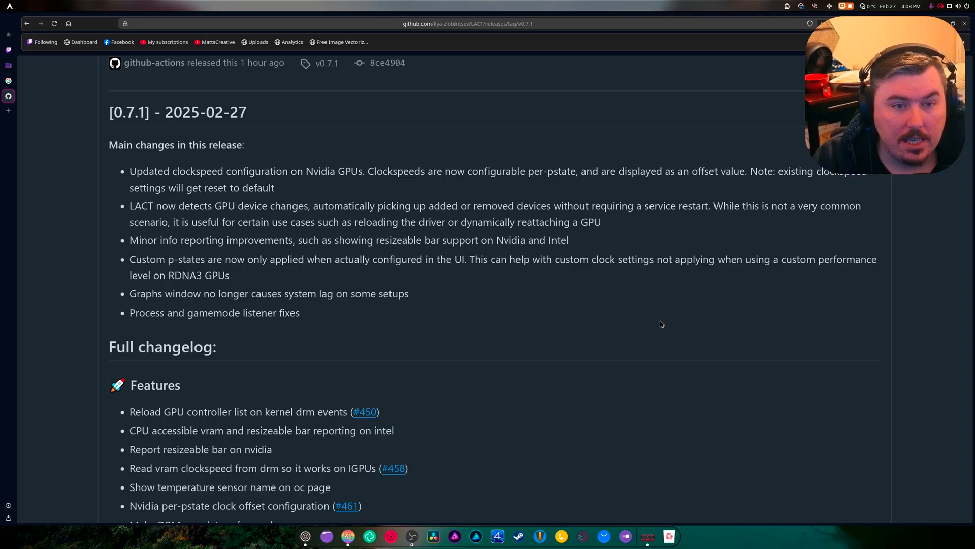
mouse_move(777, 183)
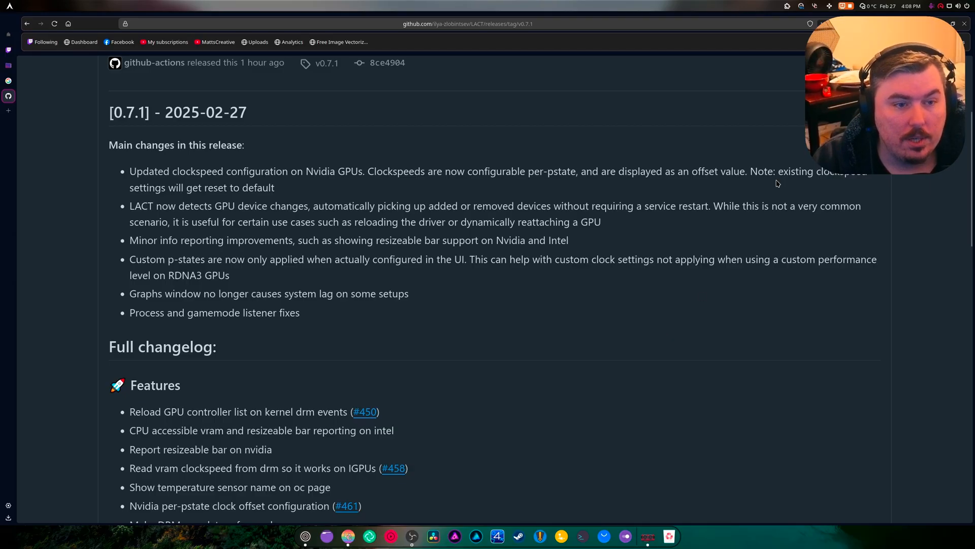
mouse_move(263, 193)
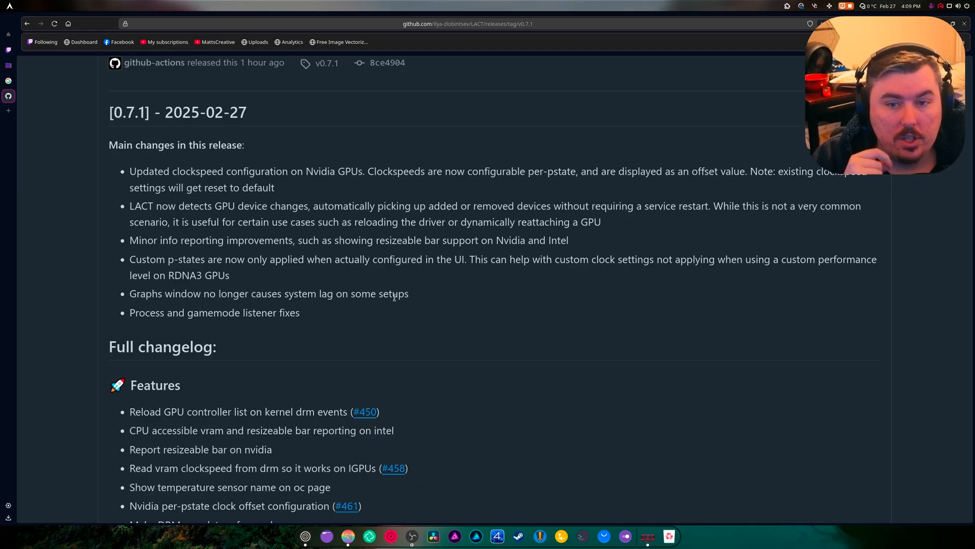
mouse_move(444, 284)
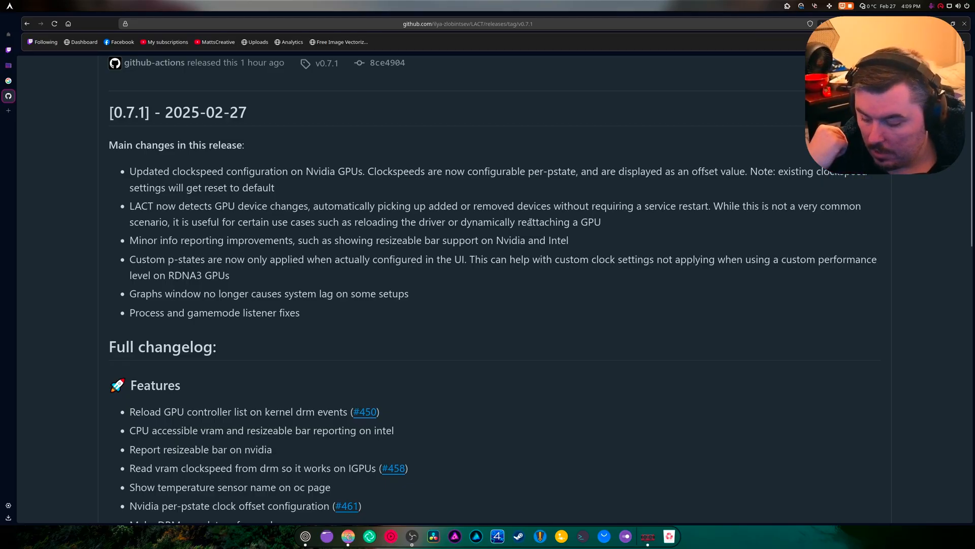
mouse_move(203, 269)
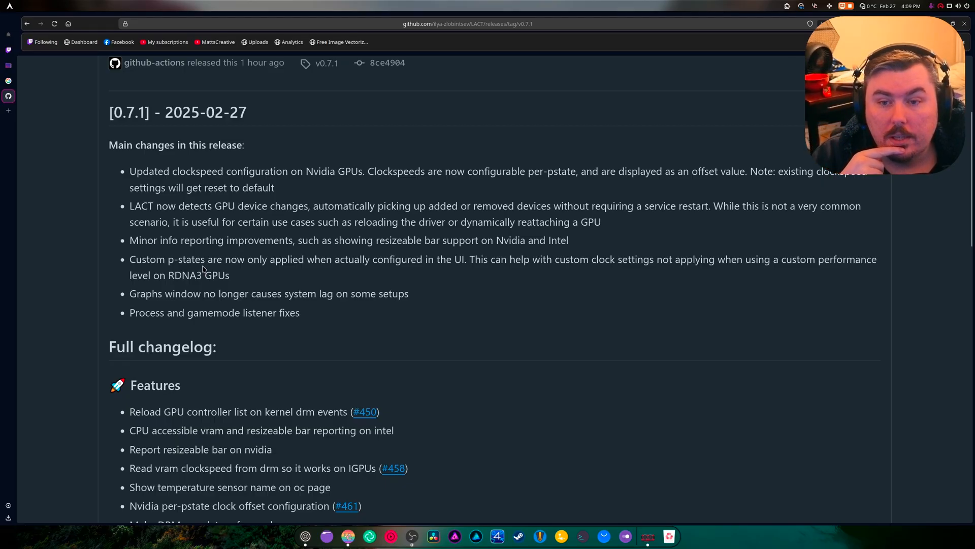
mouse_move(736, 315)
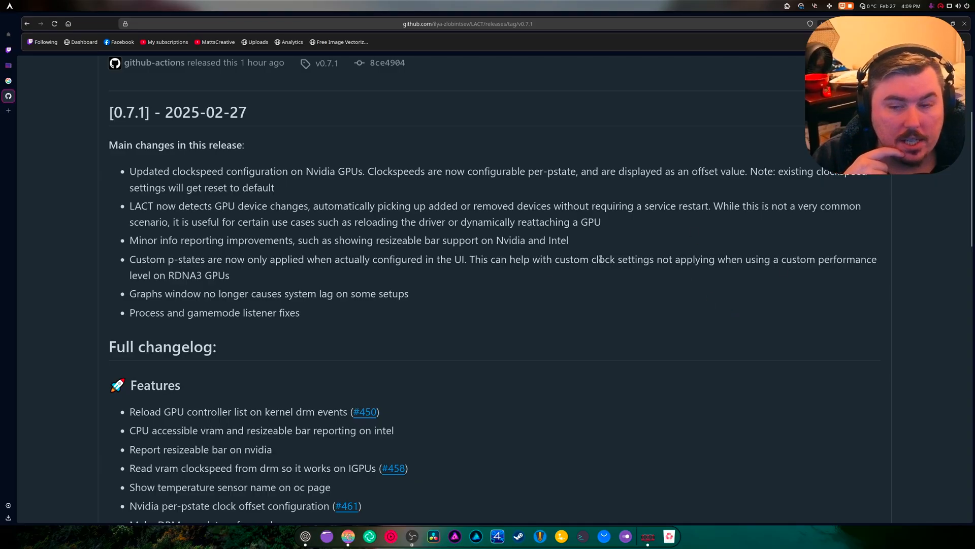
mouse_move(171, 272)
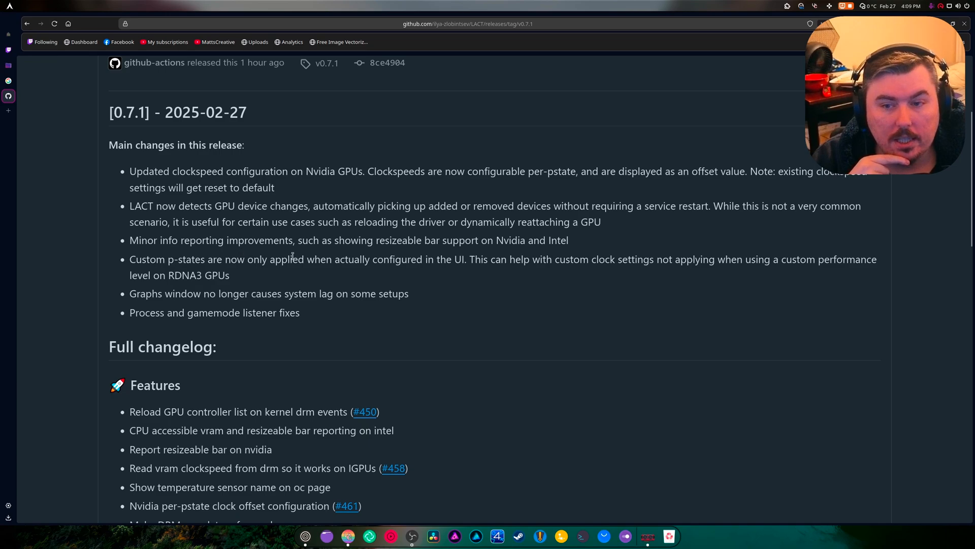
mouse_move(500, 275)
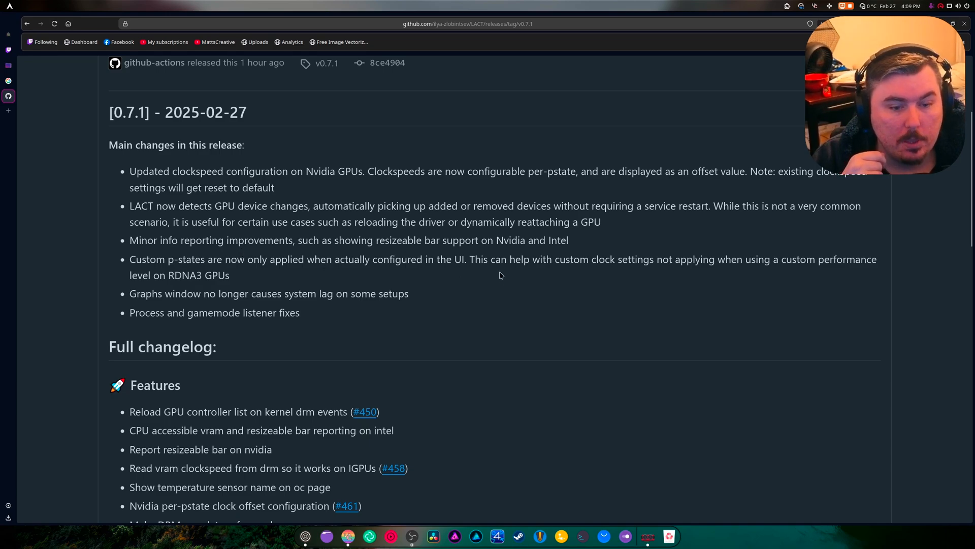
mouse_move(520, 228)
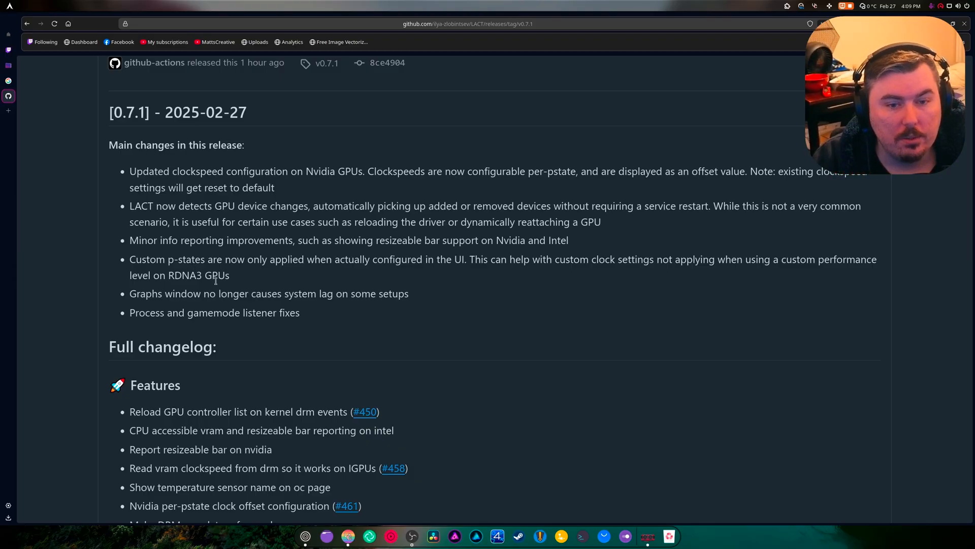
double_click(214, 275)
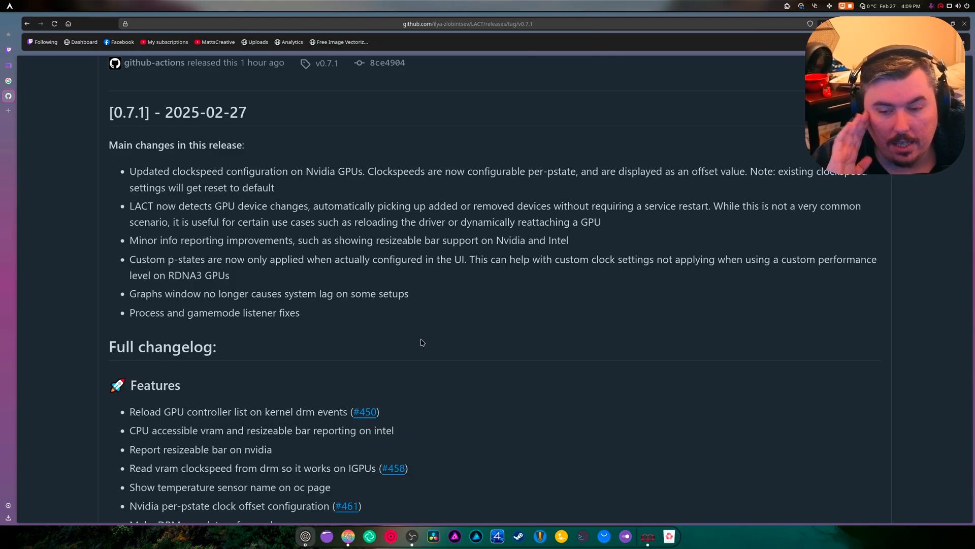
mouse_move(766, 284)
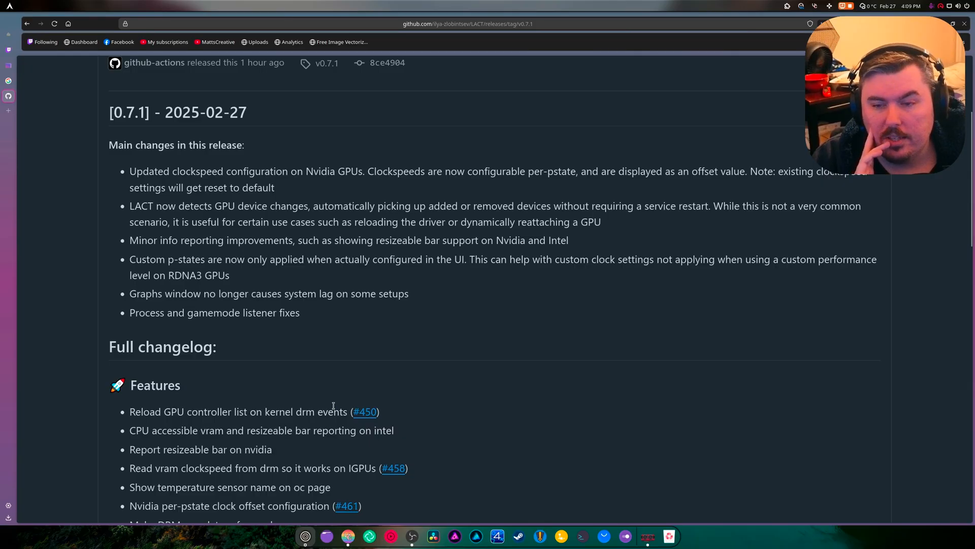
mouse_move(242, 356)
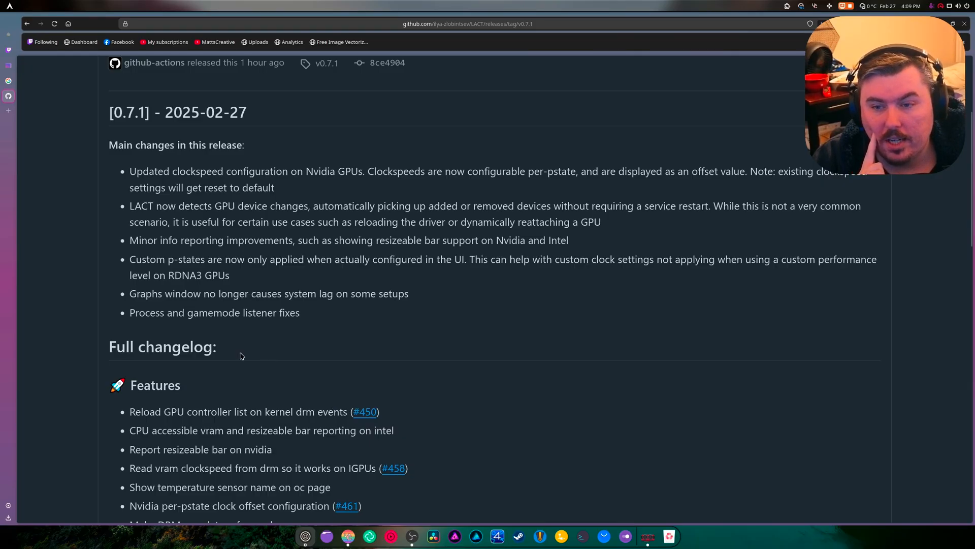
mouse_move(445, 302)
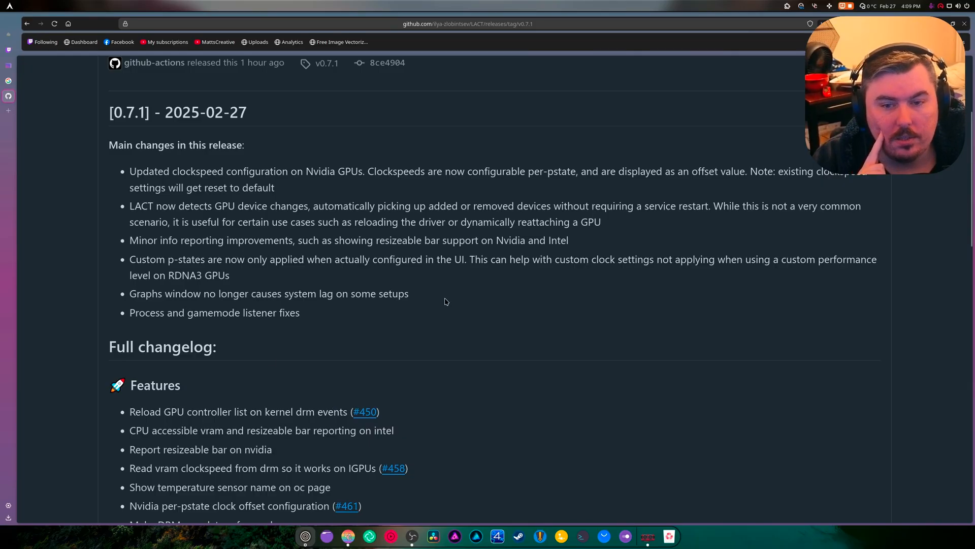
scroll(down, 3)
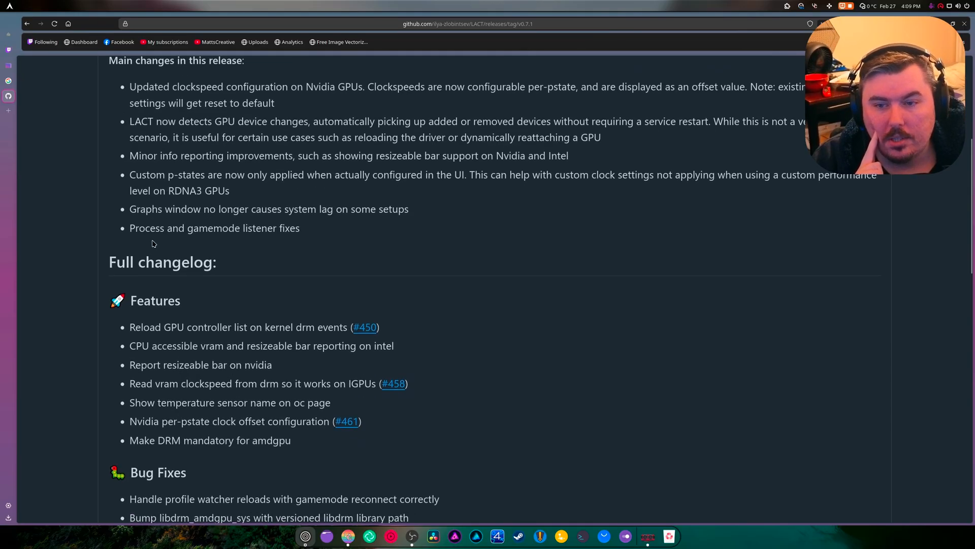
mouse_move(268, 240)
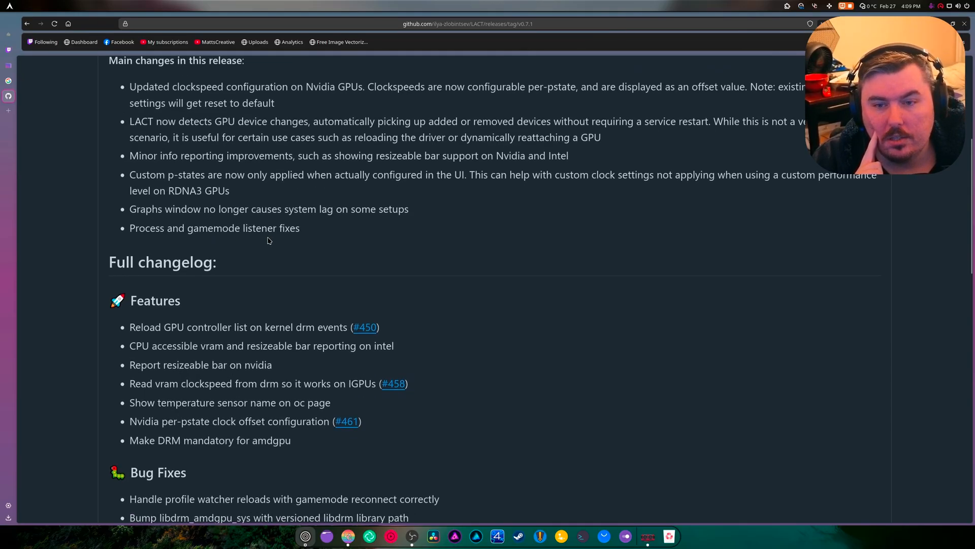
scroll(down, 3)
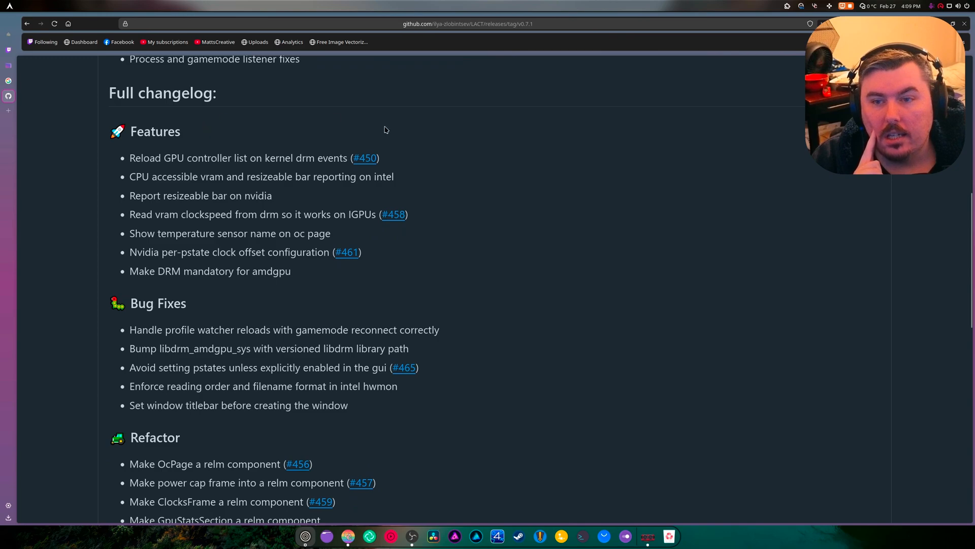
scroll(down, 3)
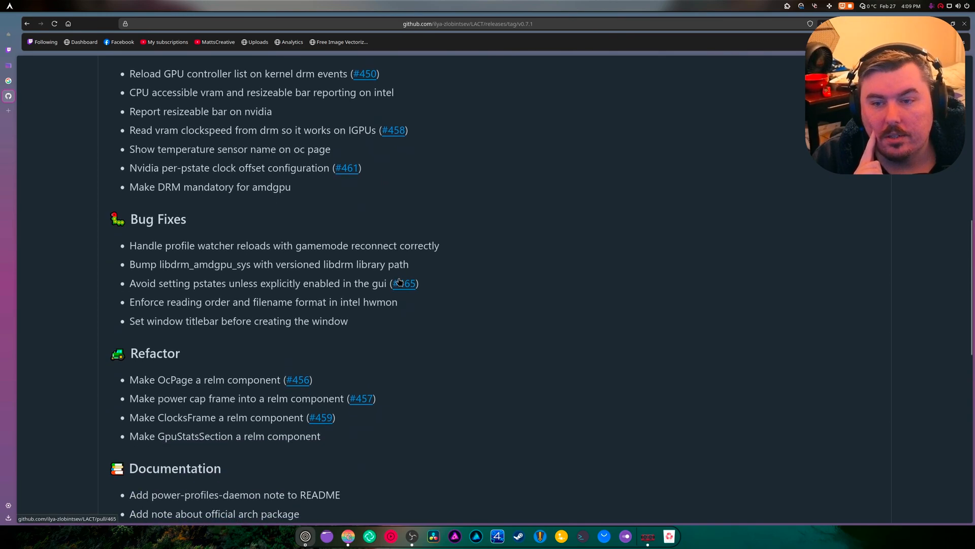
scroll(down, 3)
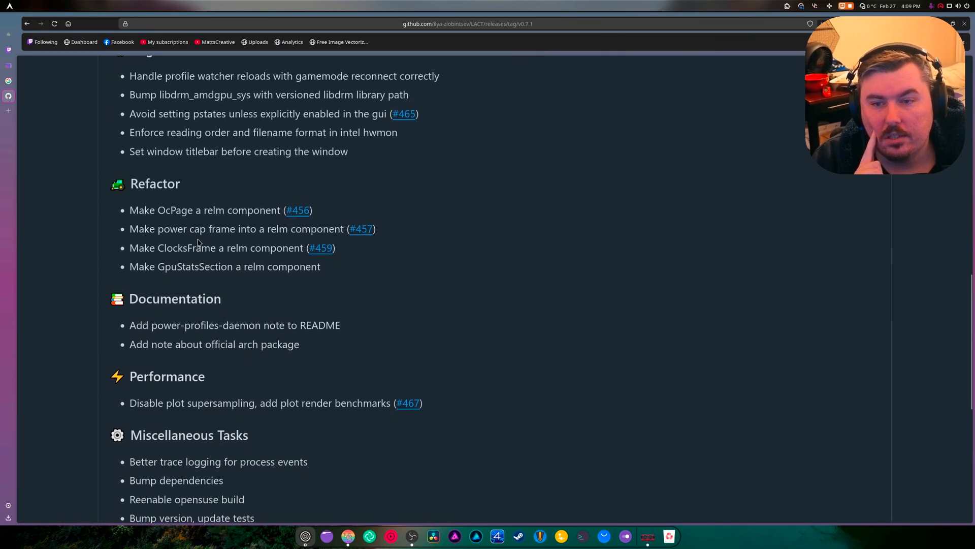
scroll(down, 3)
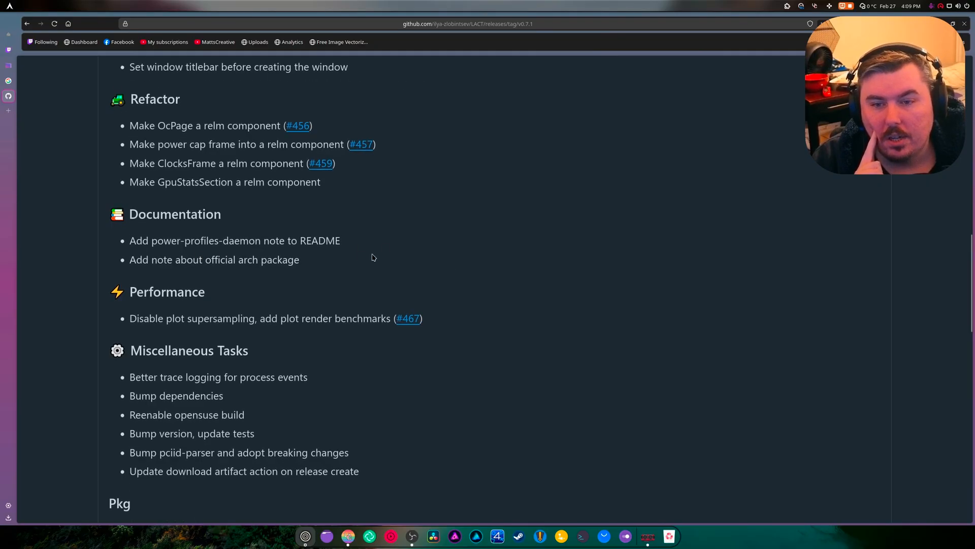
mouse_move(451, 248)
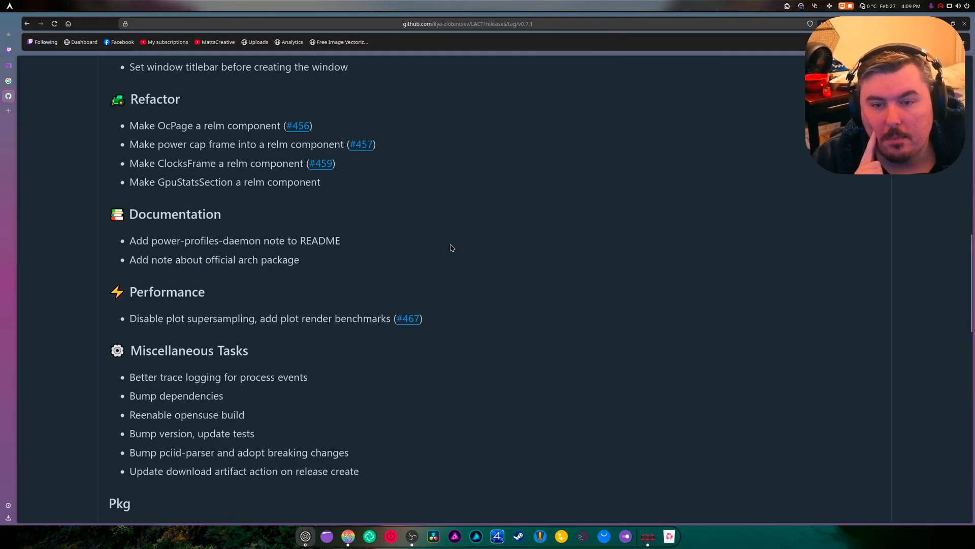
scroll(down, 3)
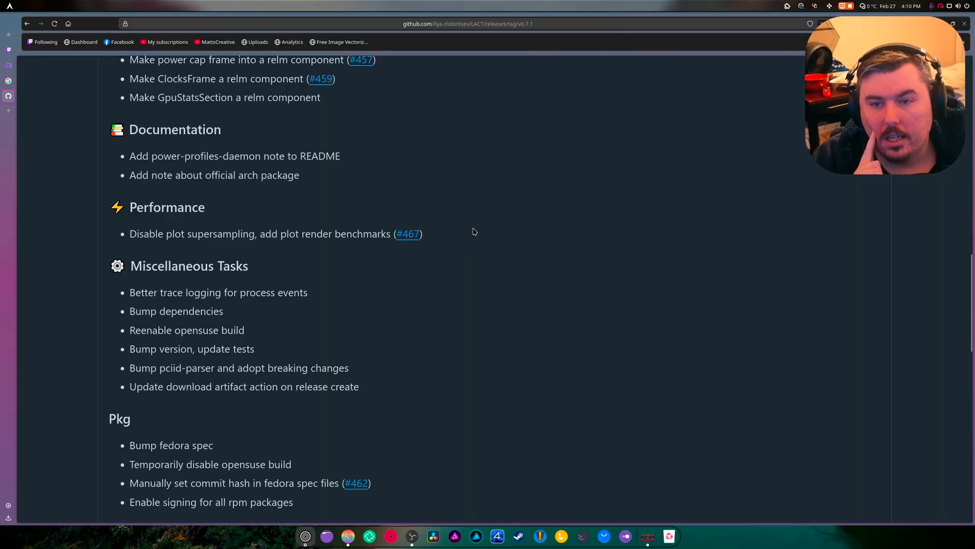
mouse_move(484, 231)
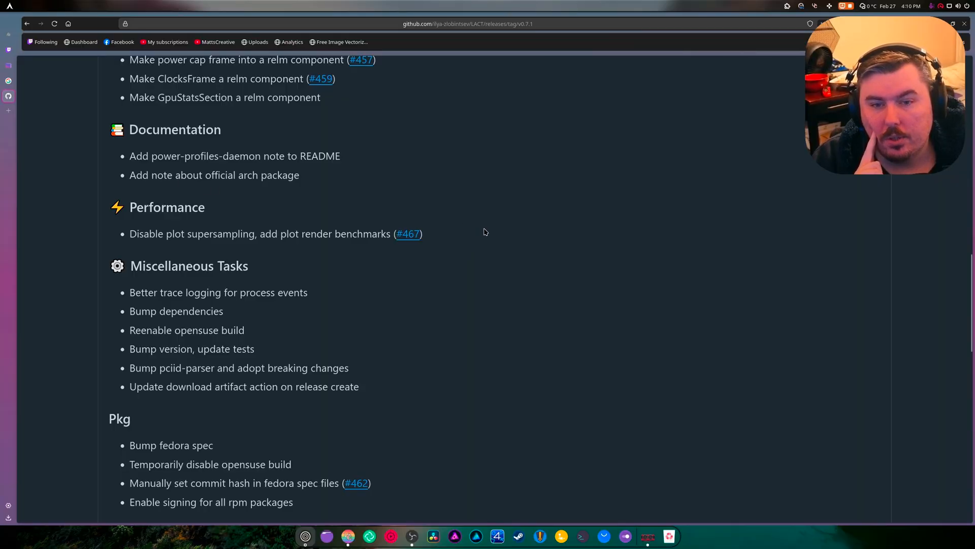
scroll(down, 3)
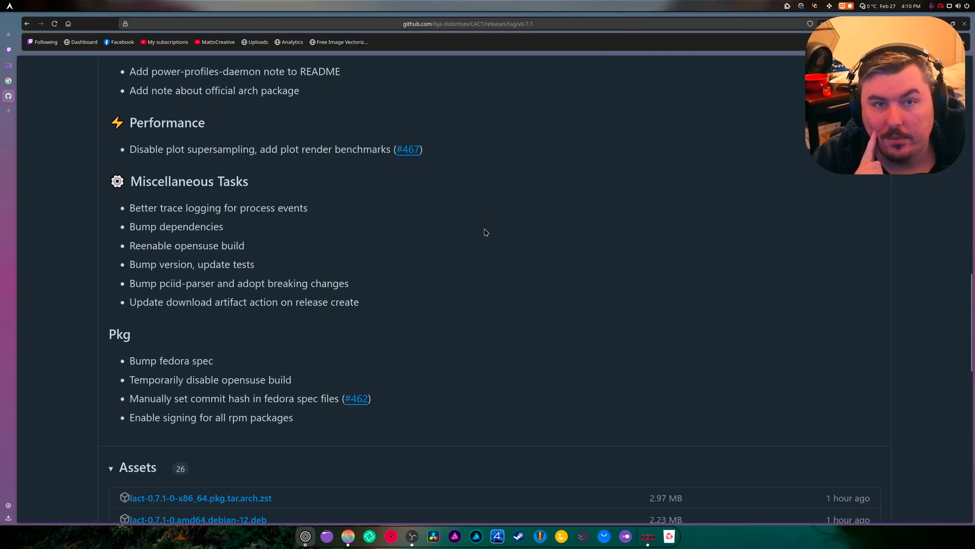
mouse_move(337, 271)
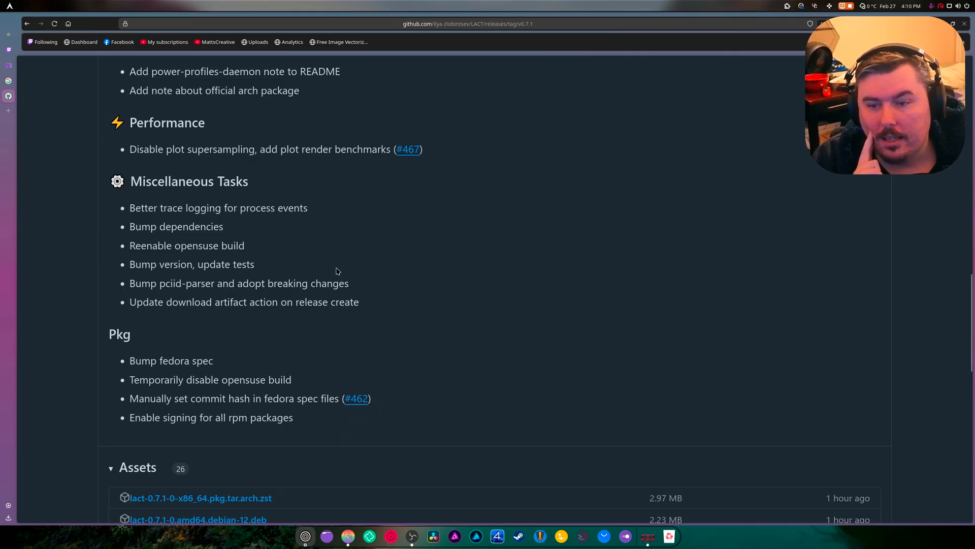
scroll(down, 3)
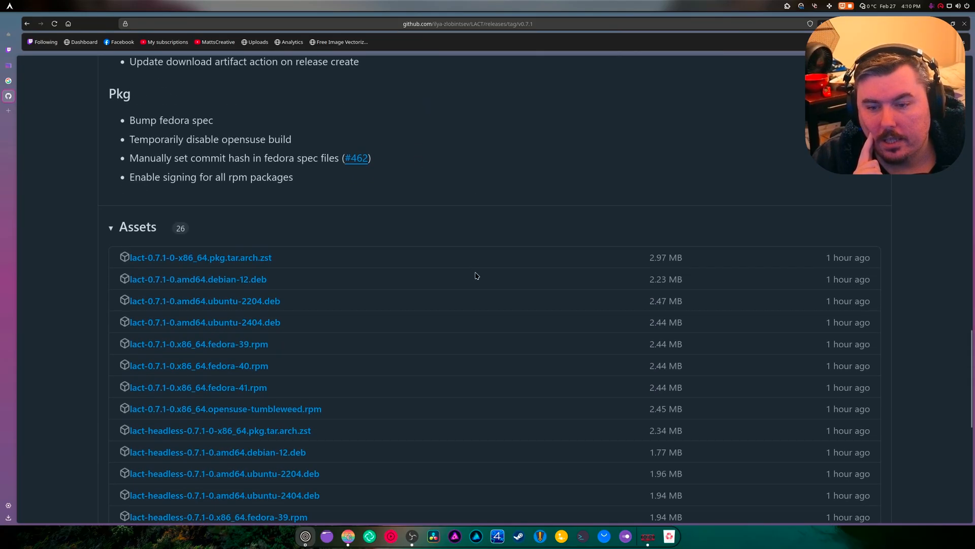
scroll(down, 3)
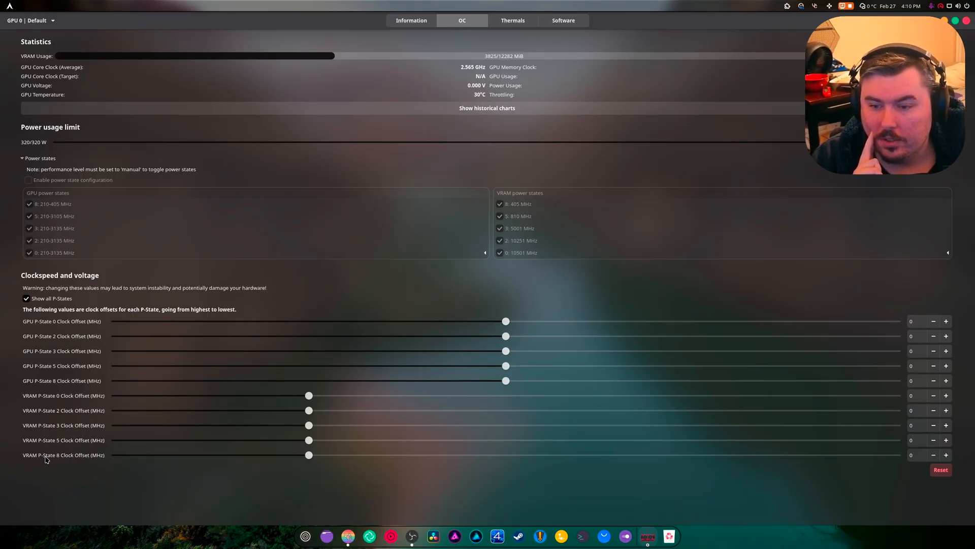
mouse_move(84, 386)
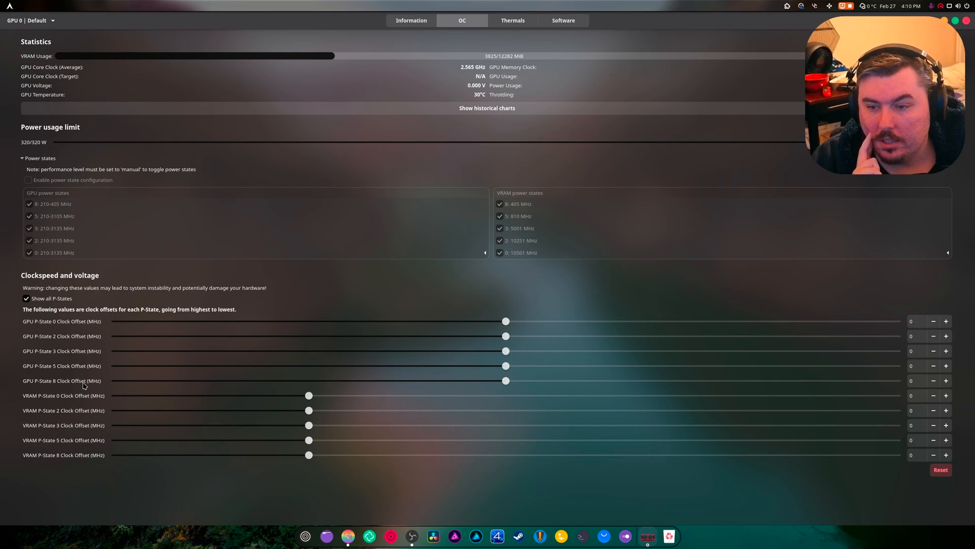
mouse_move(118, 310)
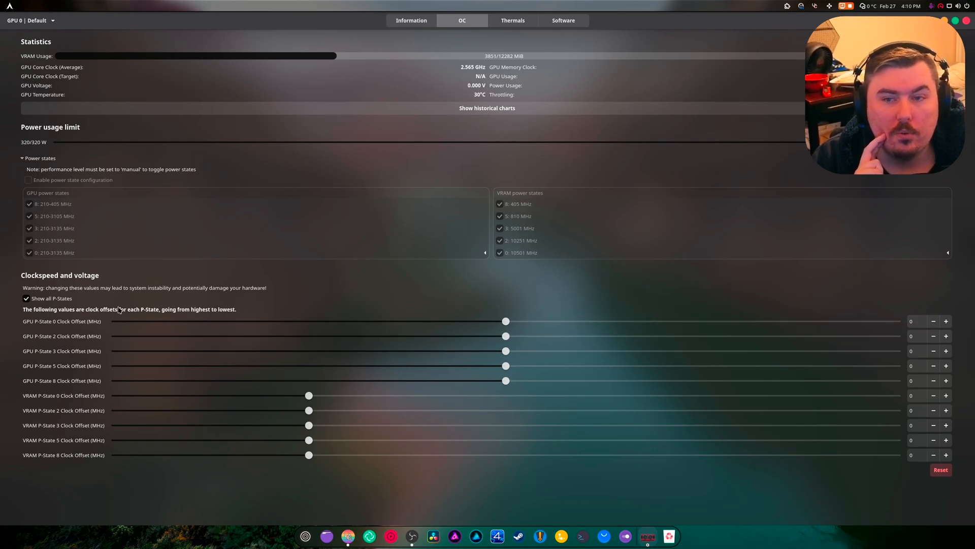
mouse_move(25, 489)
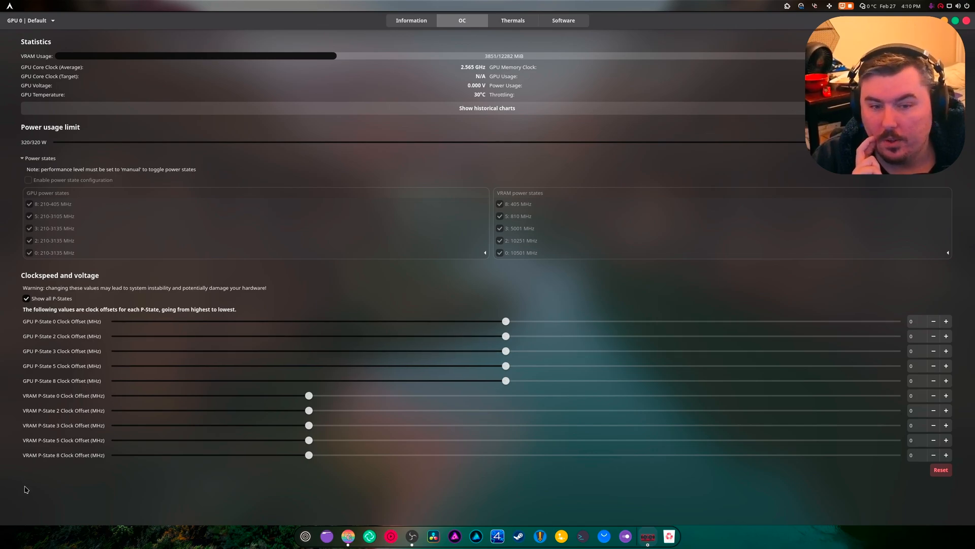
mouse_move(702, 496)
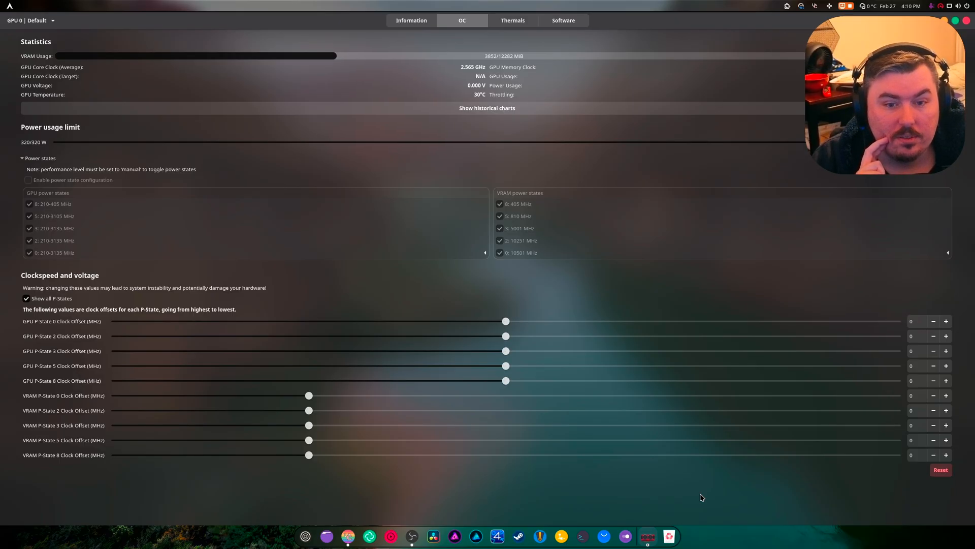
click(26, 297)
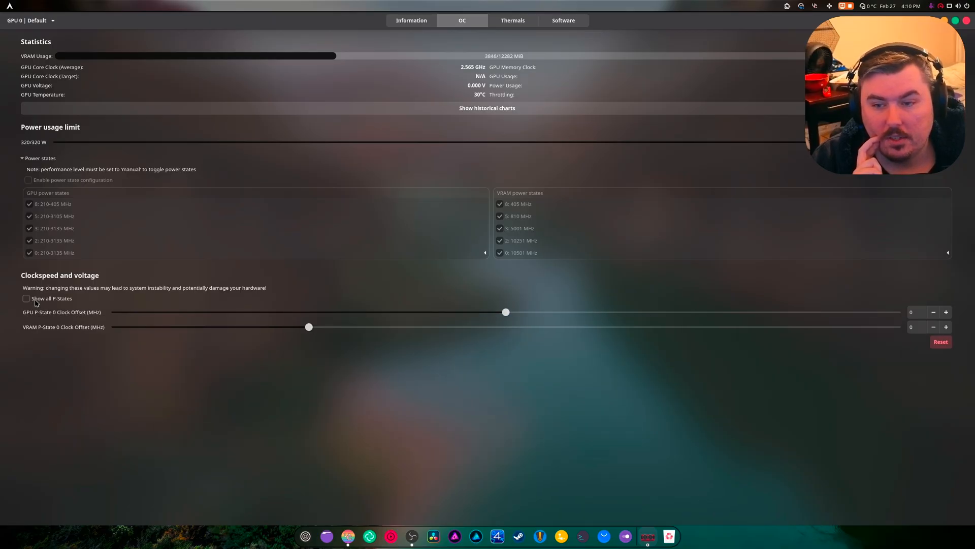
click(26, 297)
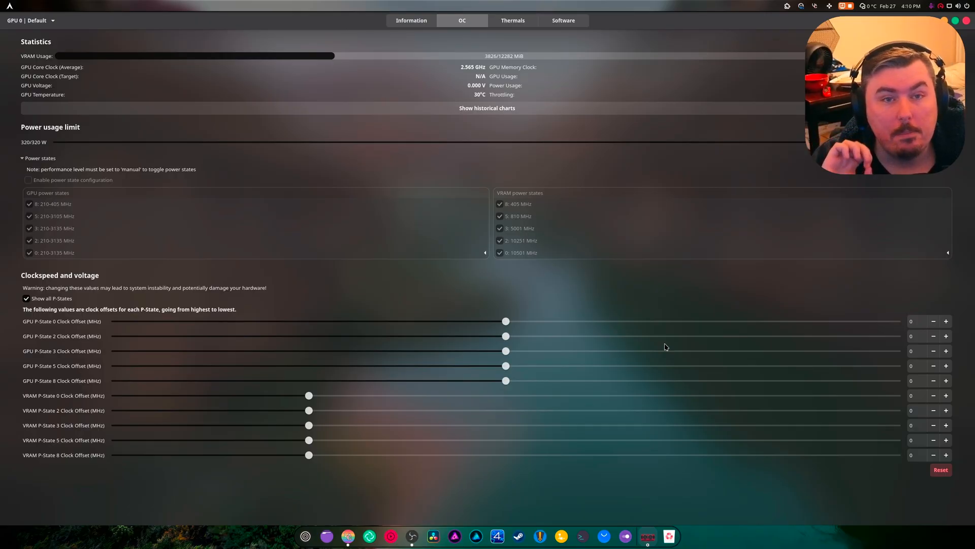
click(411, 20)
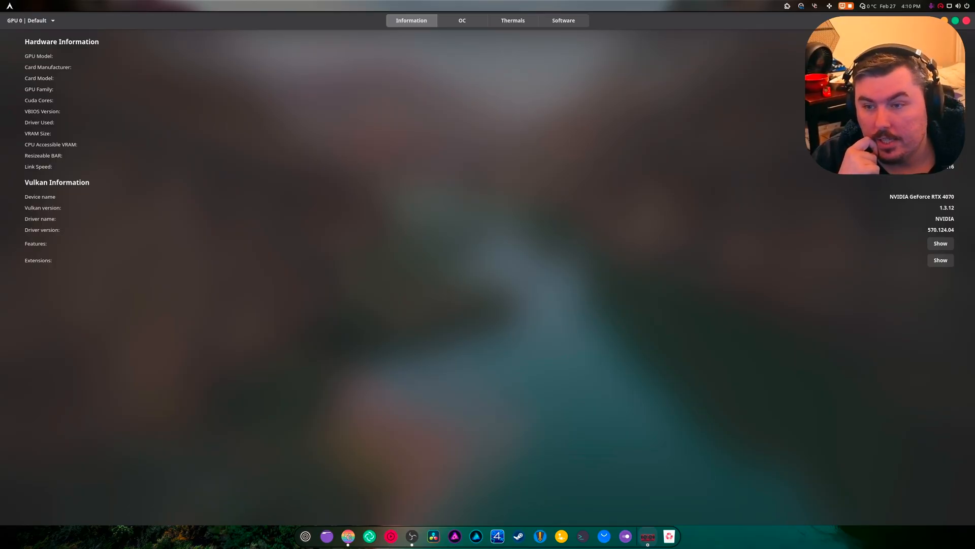
mouse_move(853, 288)
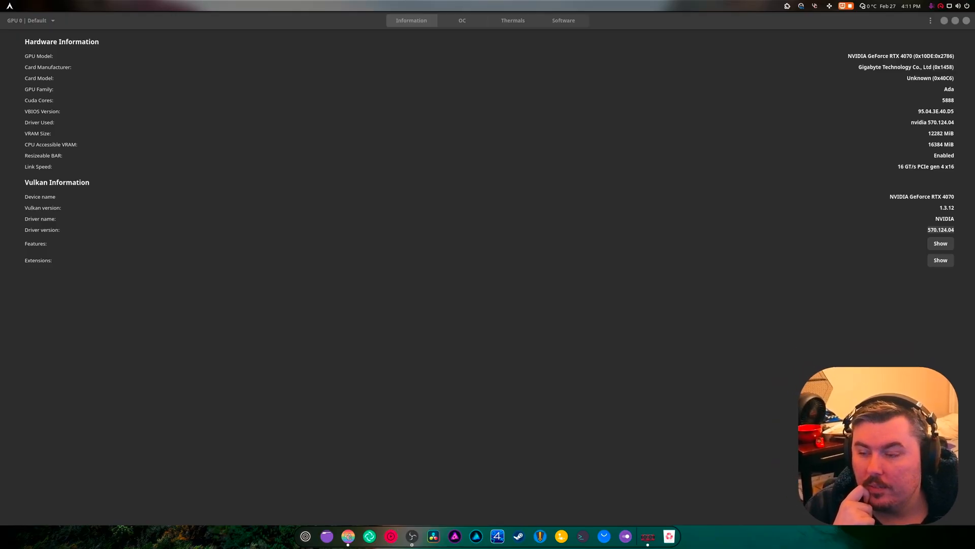
mouse_move(889, 123)
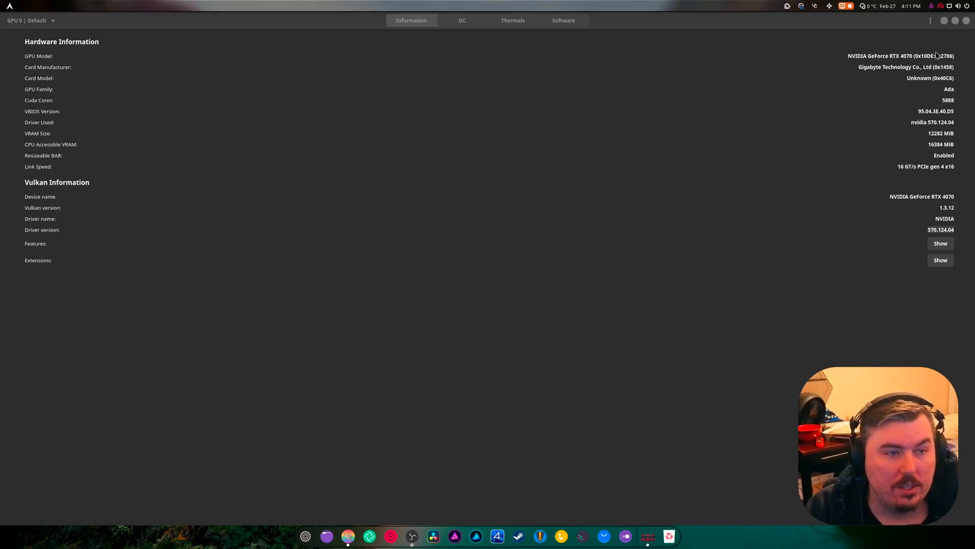
mouse_move(852, 218)
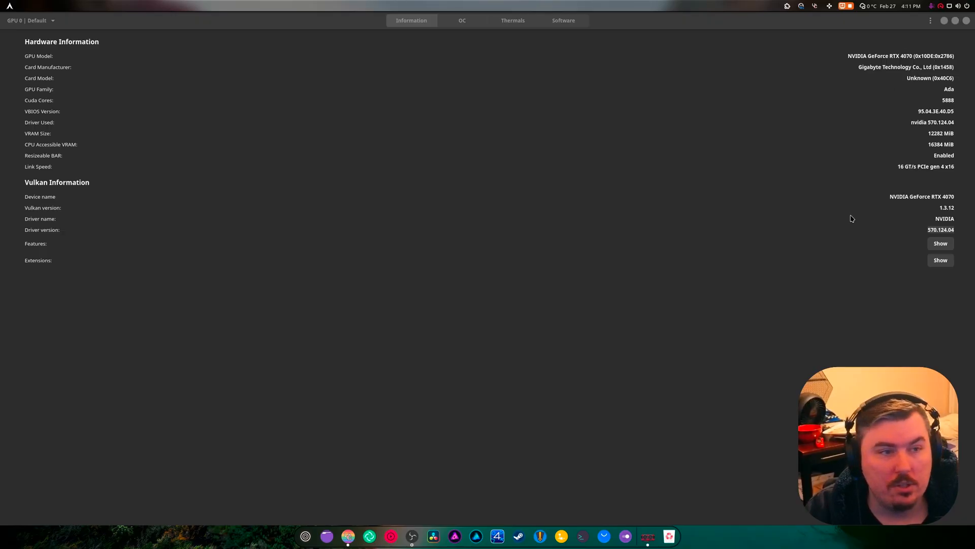
click(462, 20)
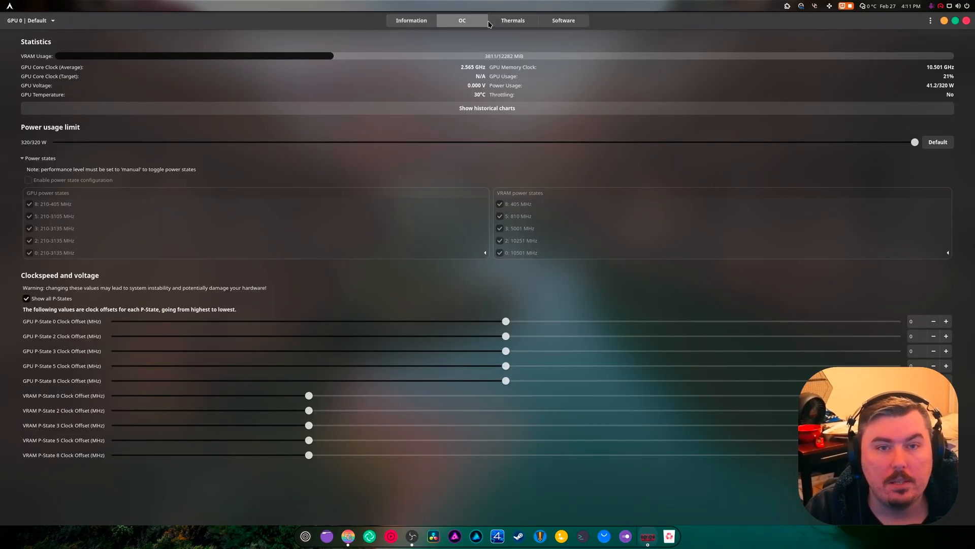
click(512, 21)
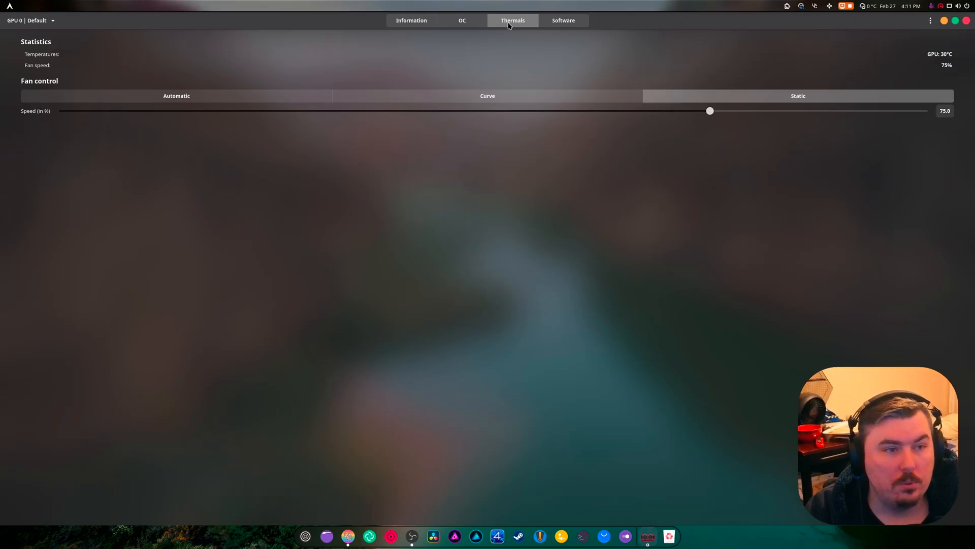
click(562, 21)
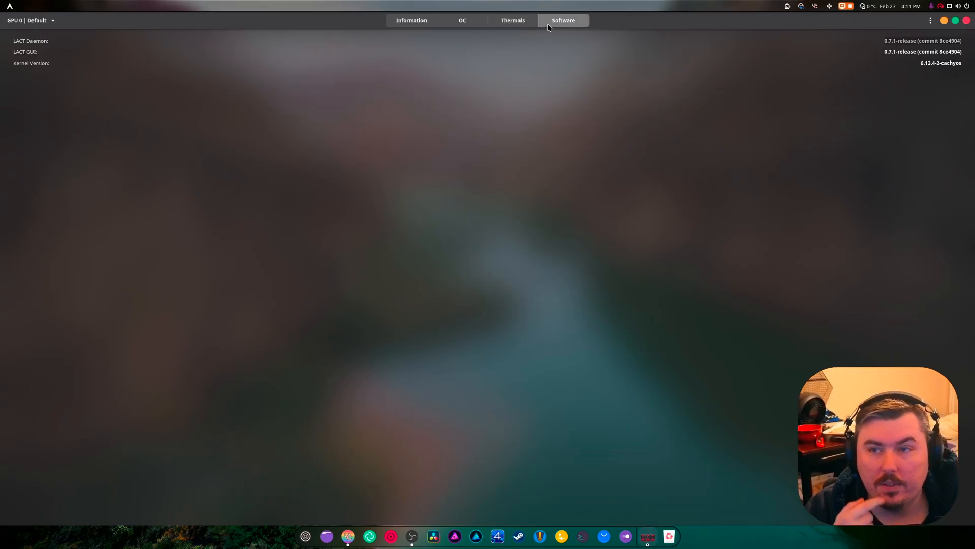
click(411, 20)
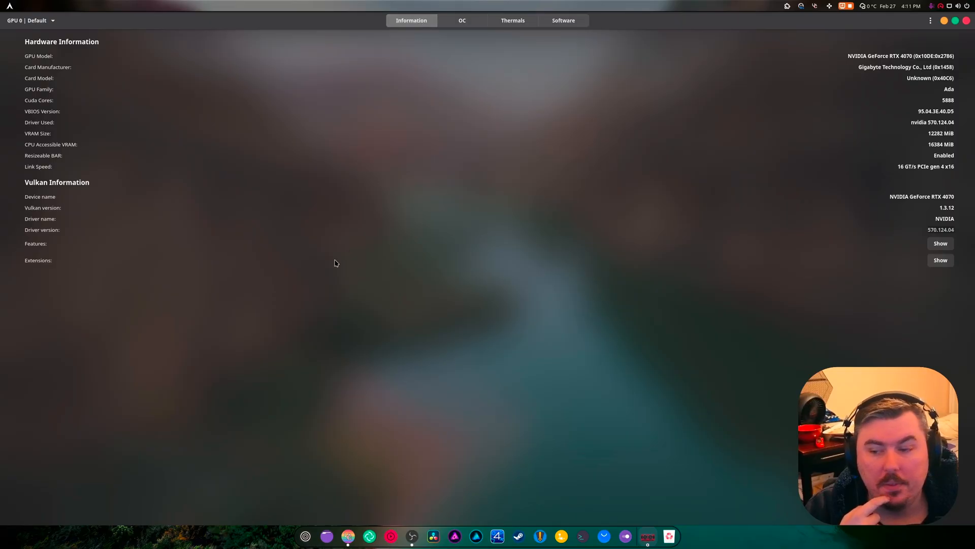
mouse_move(317, 274)
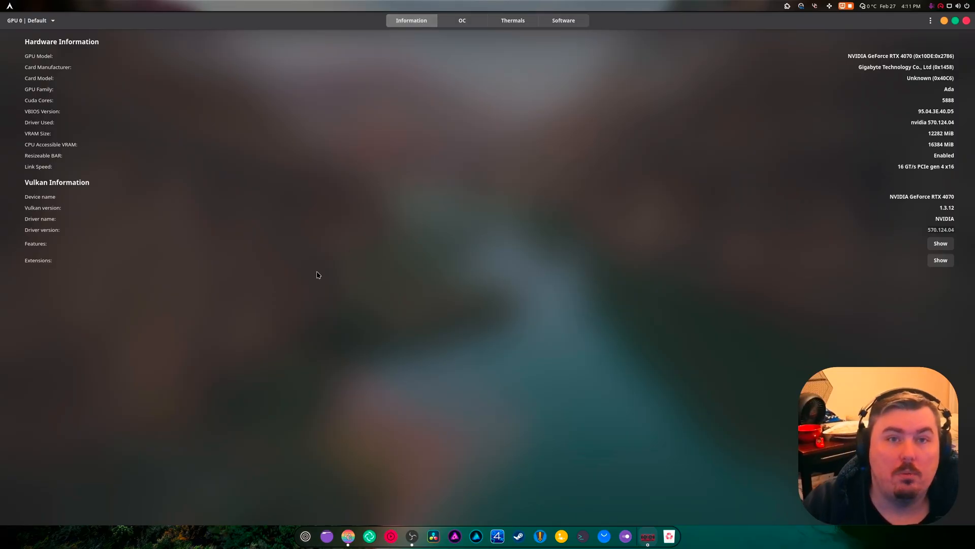